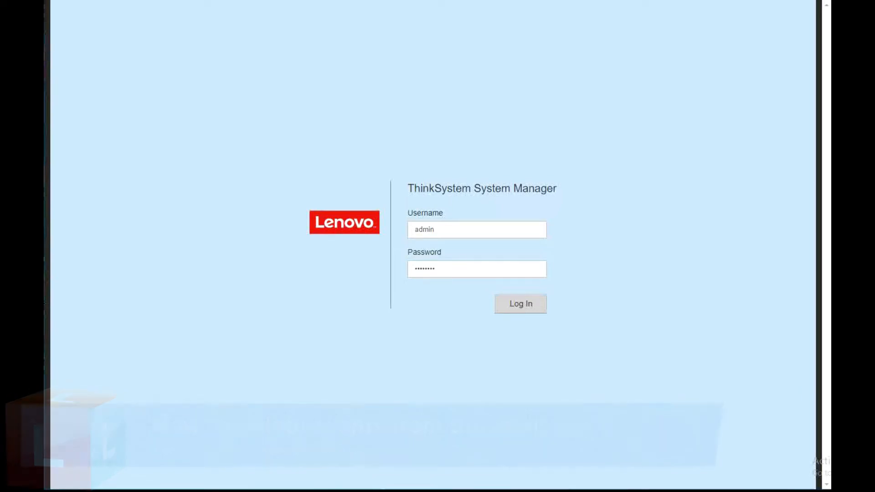
Step: Sign in to System Manager to reach the DE6000_1 home dashboard
left_click(519, 304)
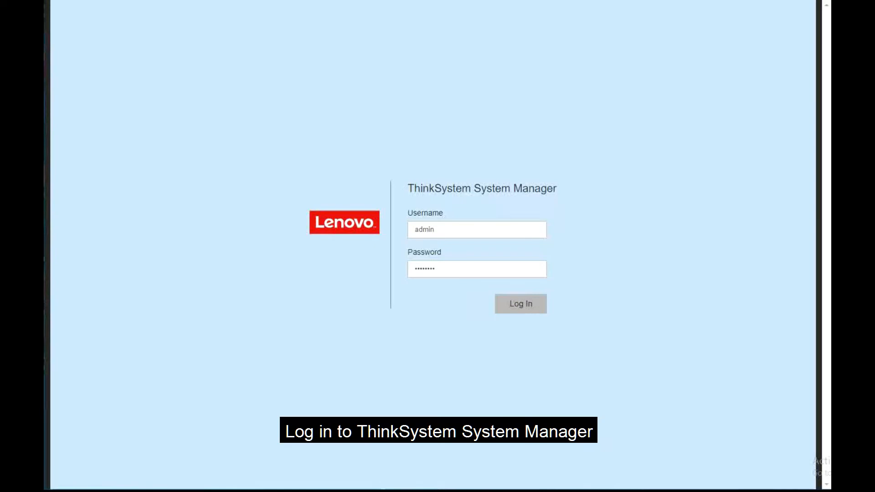
left_click(520, 303)
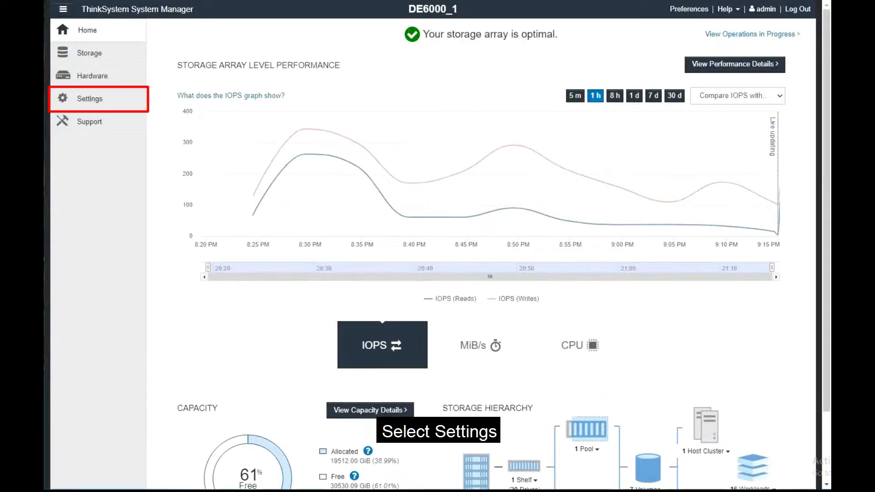
Step: Go to Settings and open Access Management, showing the five local user roles
left_click(89, 98)
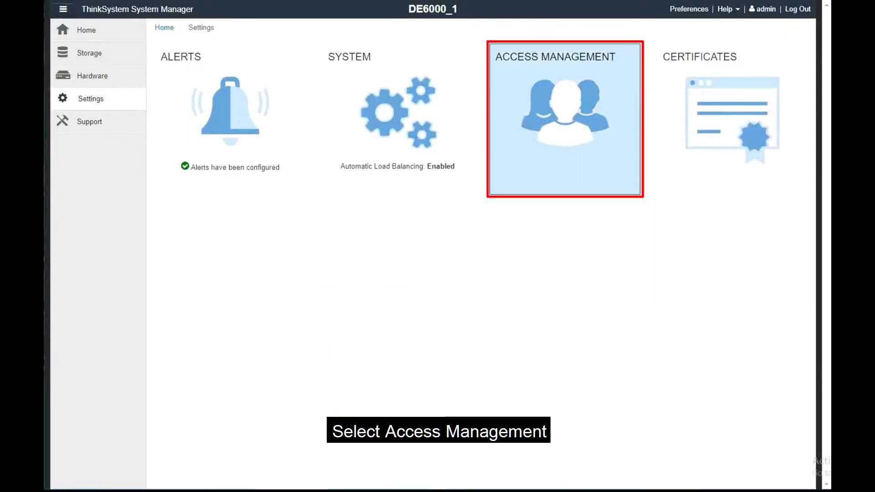
left_click(565, 118)
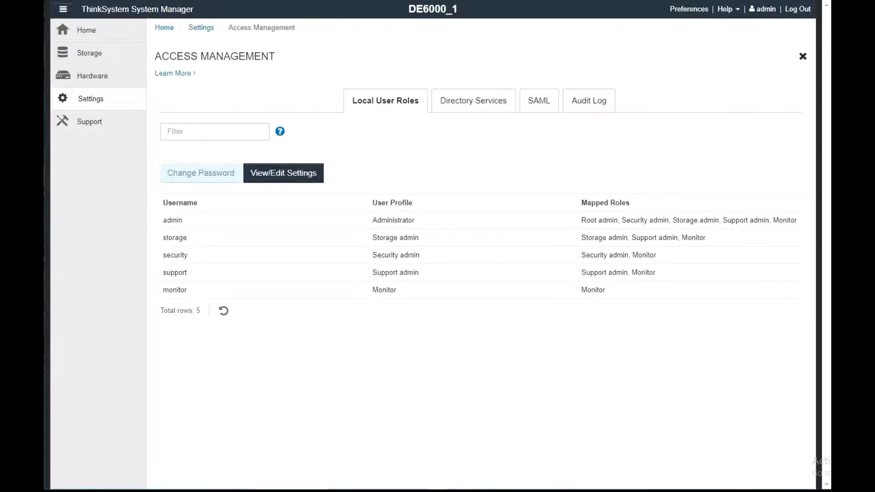
left_click(587, 100)
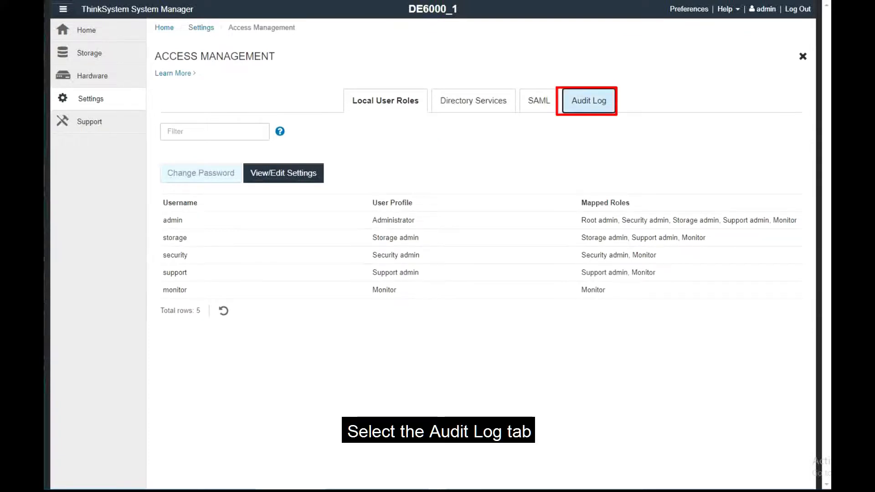
Step: Show the 112 audit log events and start deleting them
left_click(587, 101)
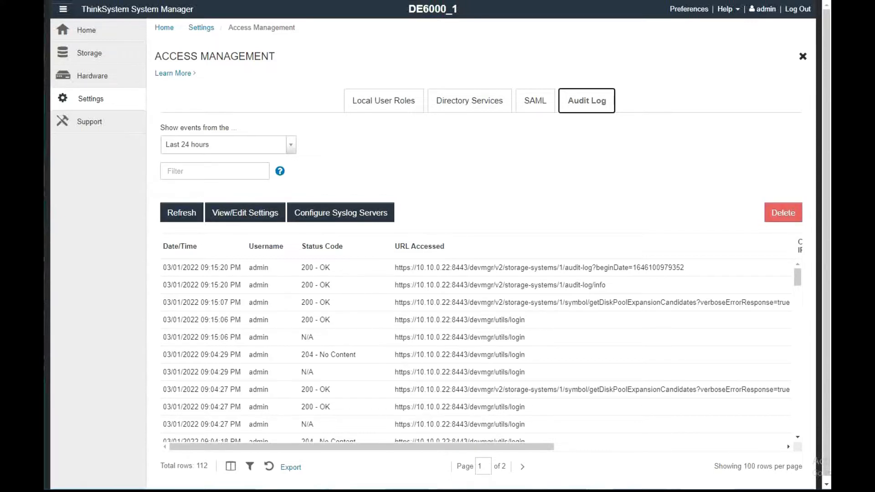
left_click(181, 213)
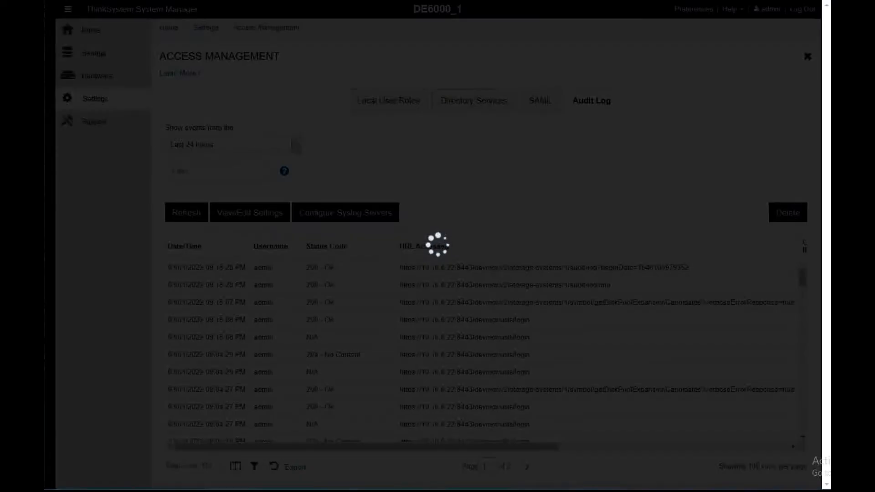
Step: Delete the oldest 5 audit events with export enabled, confirming with 'DELETE'
left_click(788, 213)
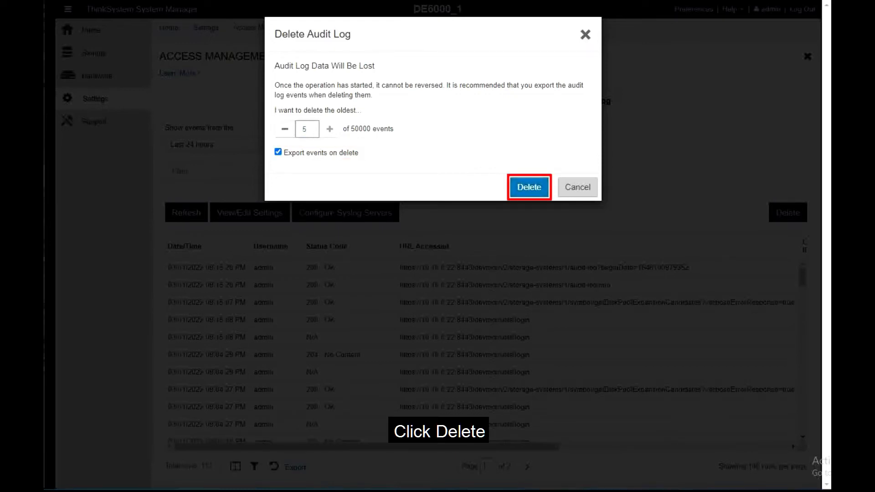
left_click(527, 187)
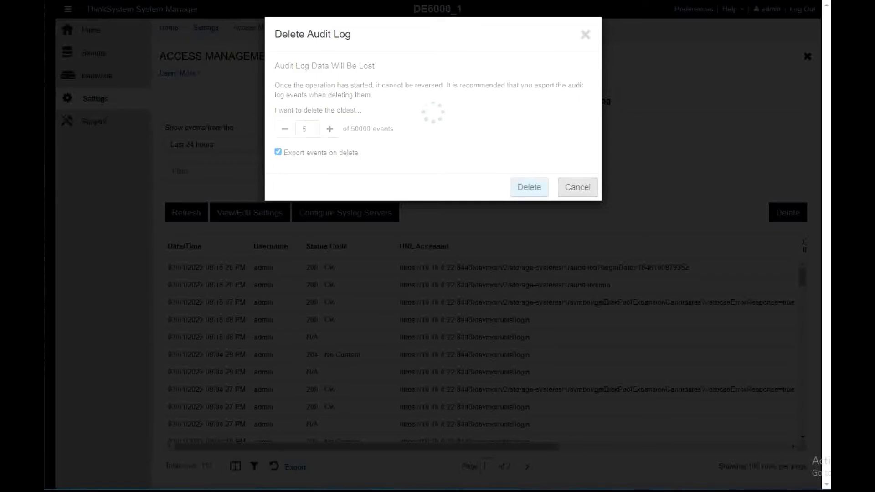
left_click(528, 187)
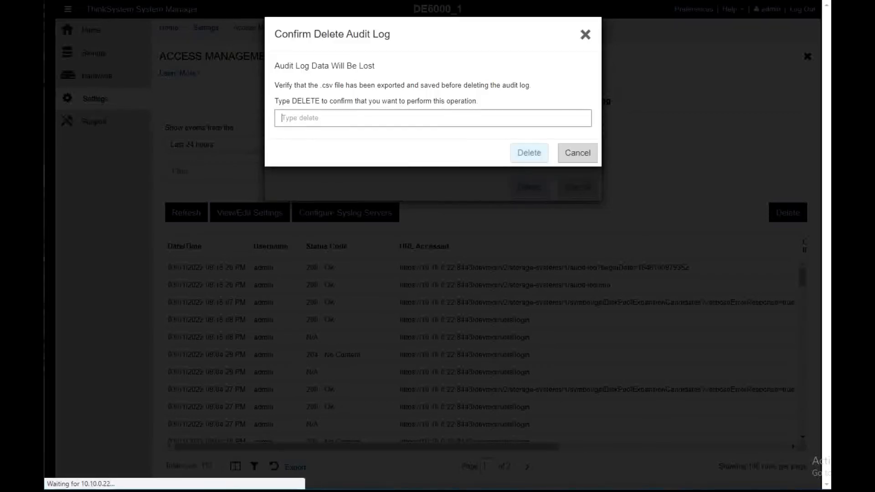
type("delete")
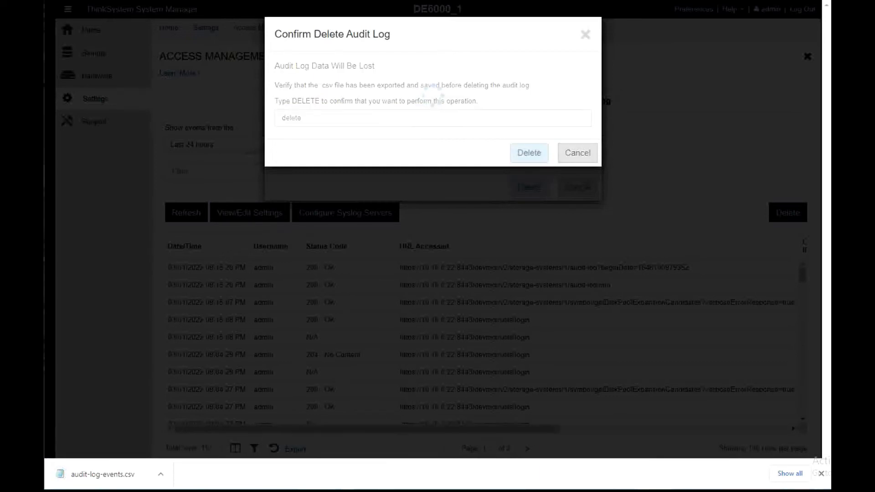
left_click(528, 153)
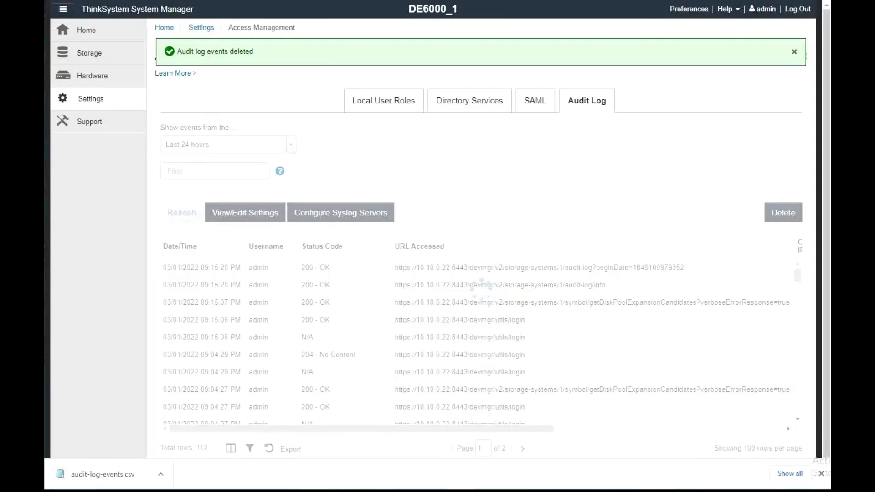
left_click(182, 212)
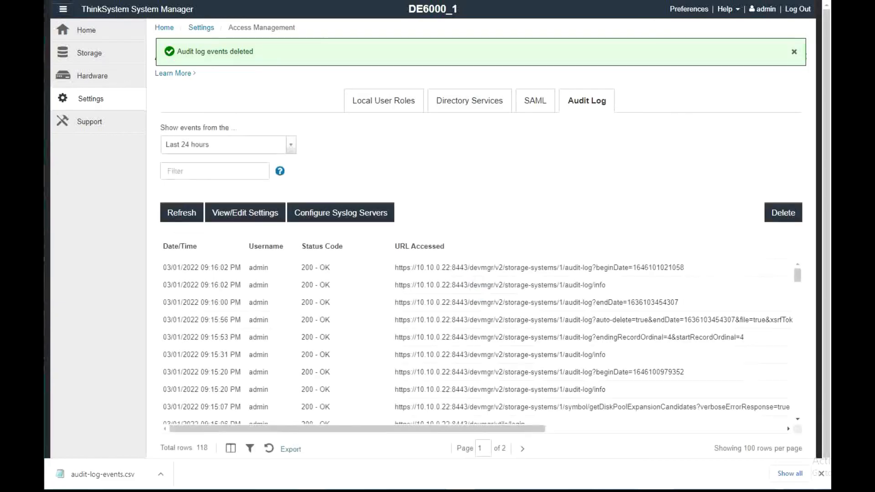